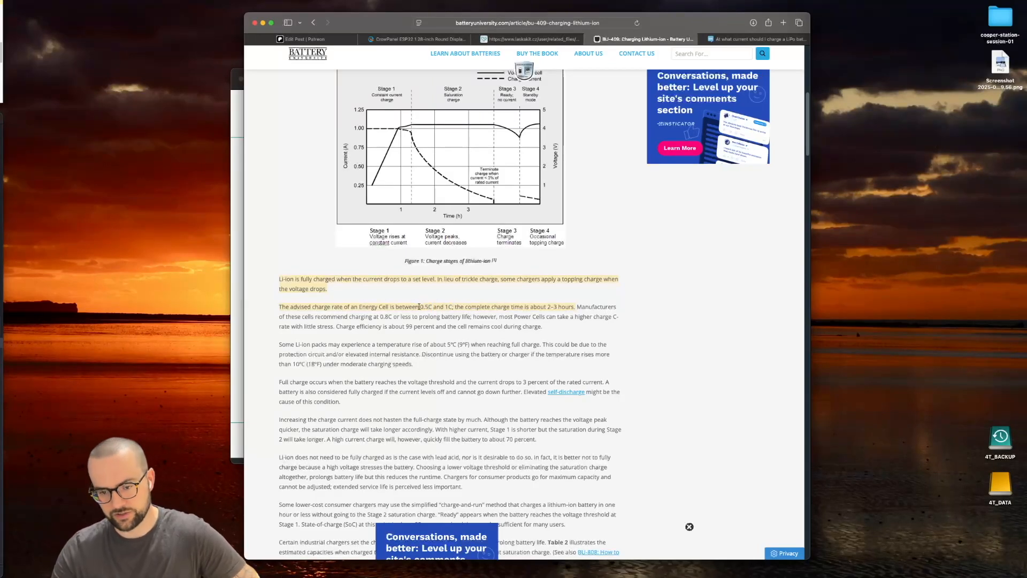
Switch Safari to the TP4054 datasheet PDF showing its block diagram and Operation section.
{"action": "double_click", "coordinate": [424, 307]}
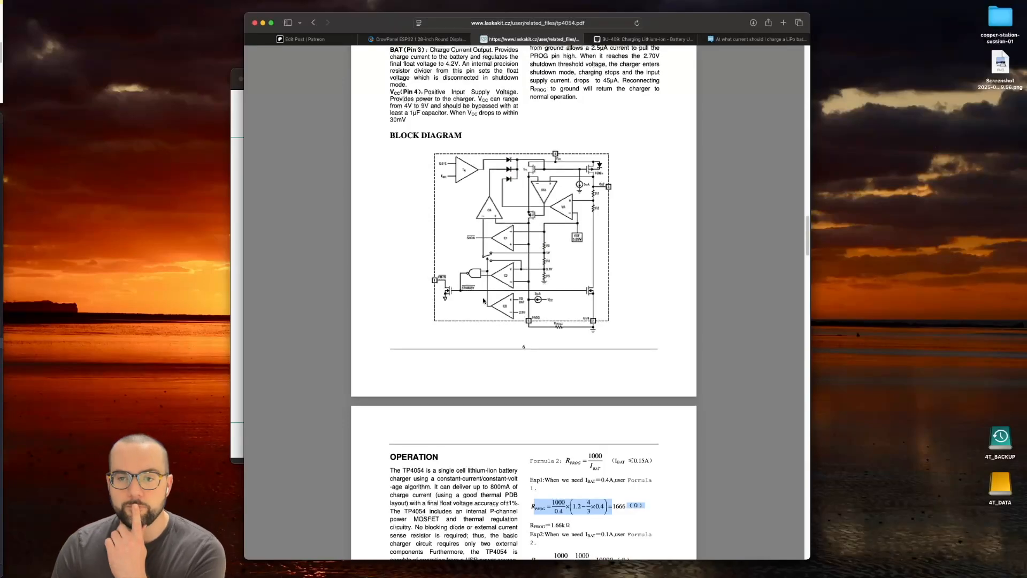
Scroll the datasheet back to page one with description, features and absolute maximum ratings.
{"action": "scroll", "scroll_direction": "up", "scroll_amount": 3}
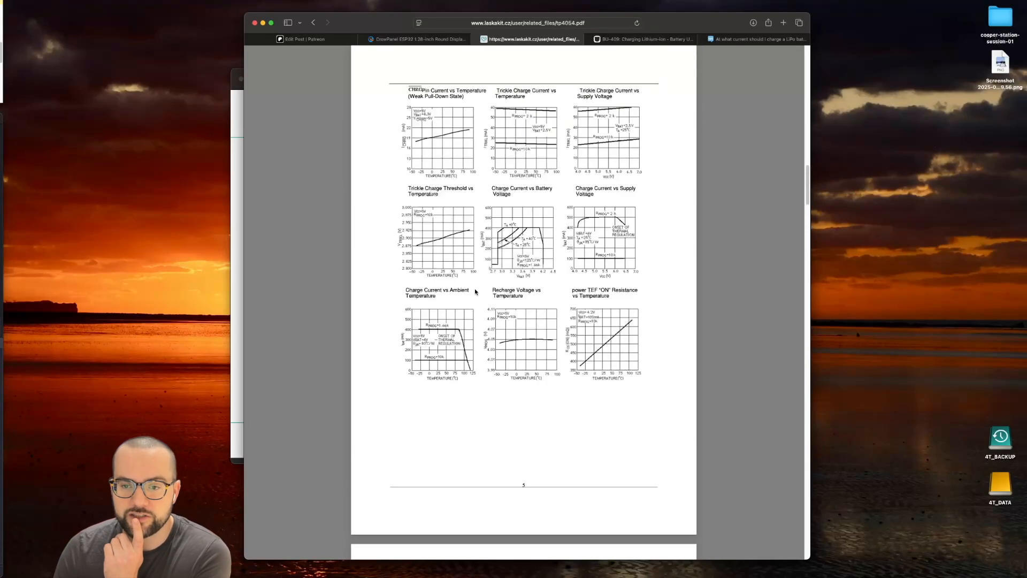
{"action": "scroll", "scroll_direction": "up", "scroll_amount": 3}
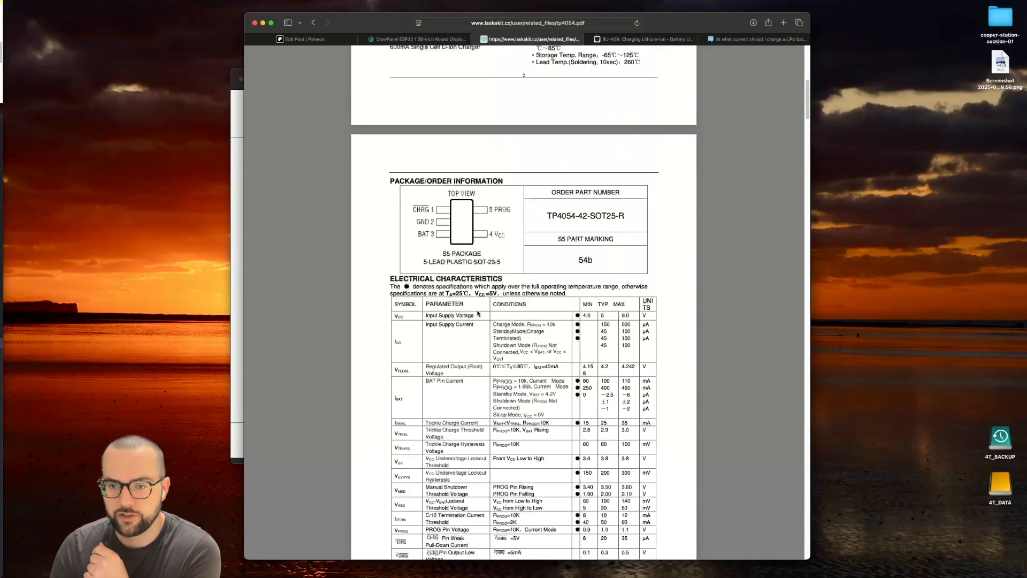
{"action": "scroll", "scroll_direction": "up", "scroll_amount": 3}
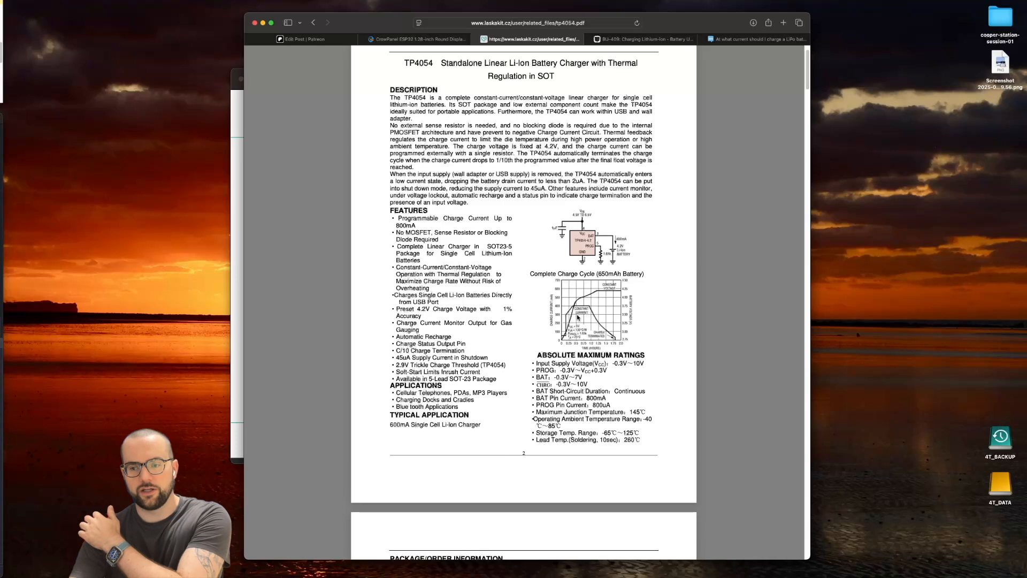
{"action": "mouse_move", "coordinate": [609, 299]}
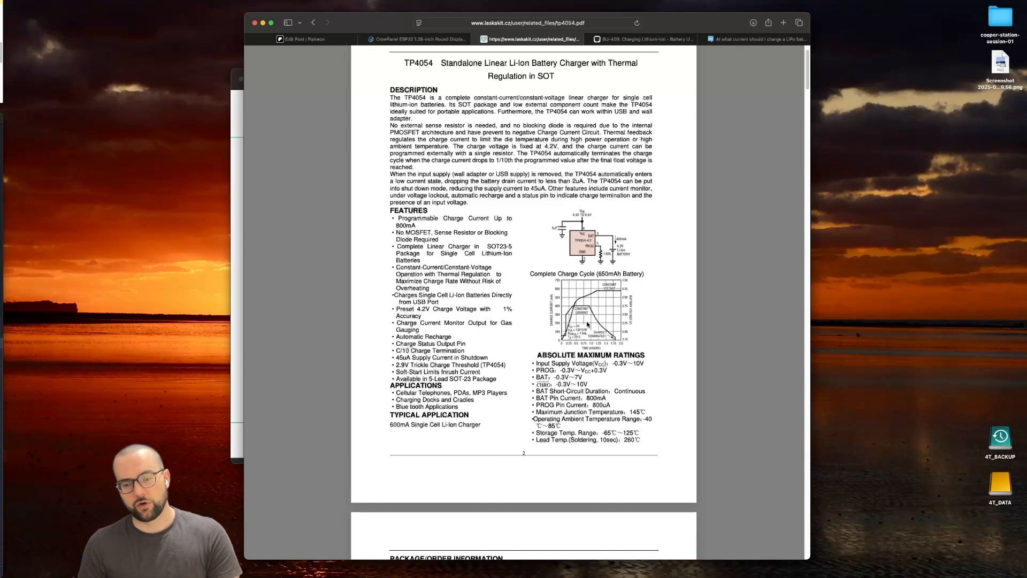
{"action": "mouse_move", "coordinate": [559, 303]}
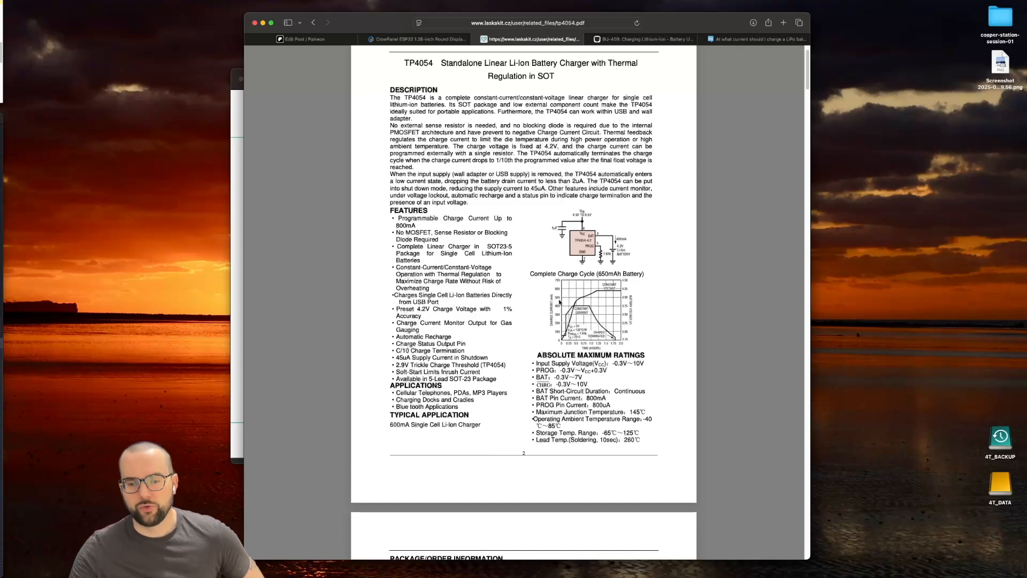
Select the 'C/10 Charge Termination' line in the TP4054 features list.
{"action": "double_click", "coordinate": [430, 351]}
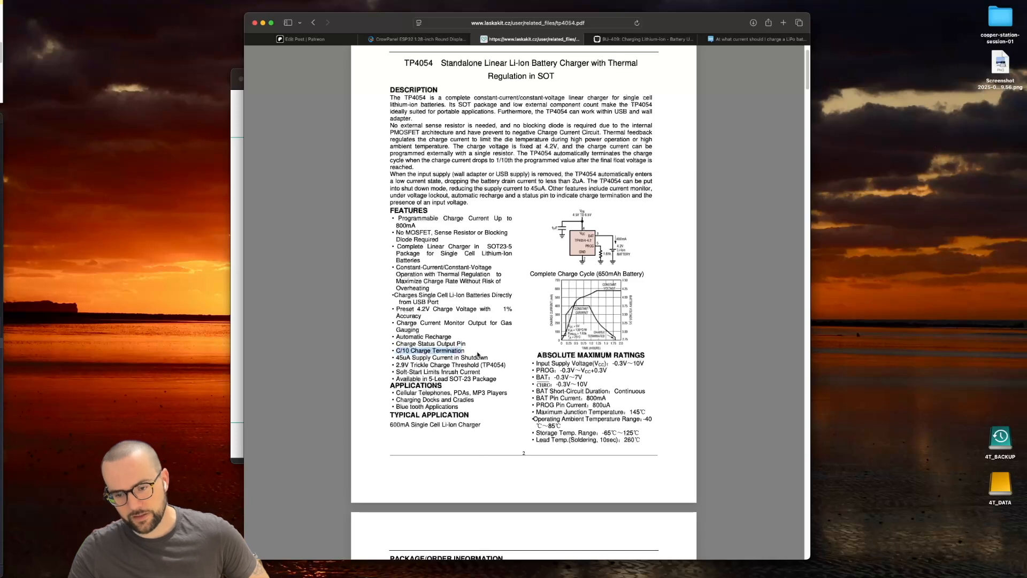
{"action": "mouse_move", "coordinate": [488, 349]}
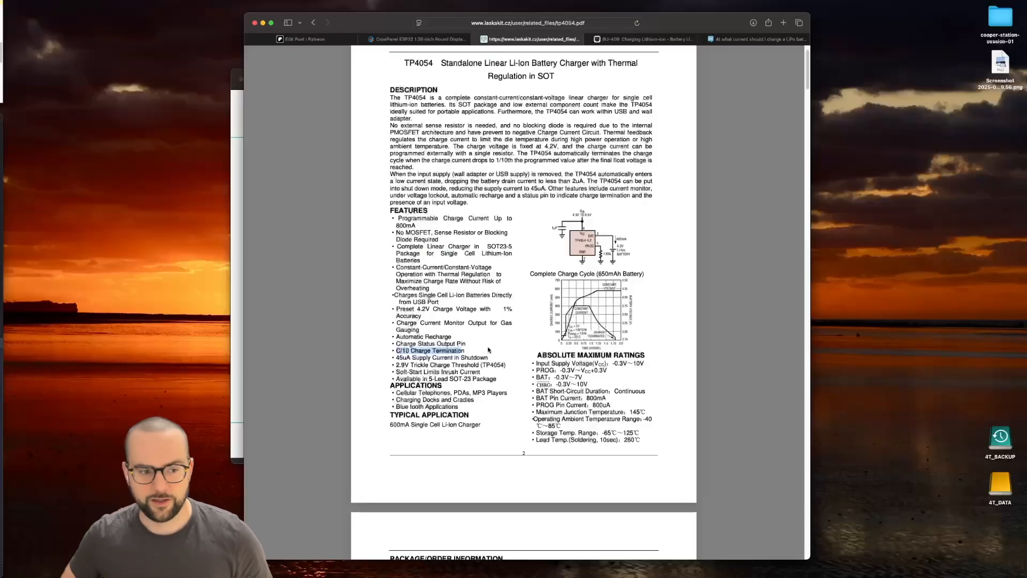
Scroll down to the Operation section with PROG resistor formulas and Charge Termination text.
{"action": "scroll", "scroll_direction": "down", "scroll_amount": 3}
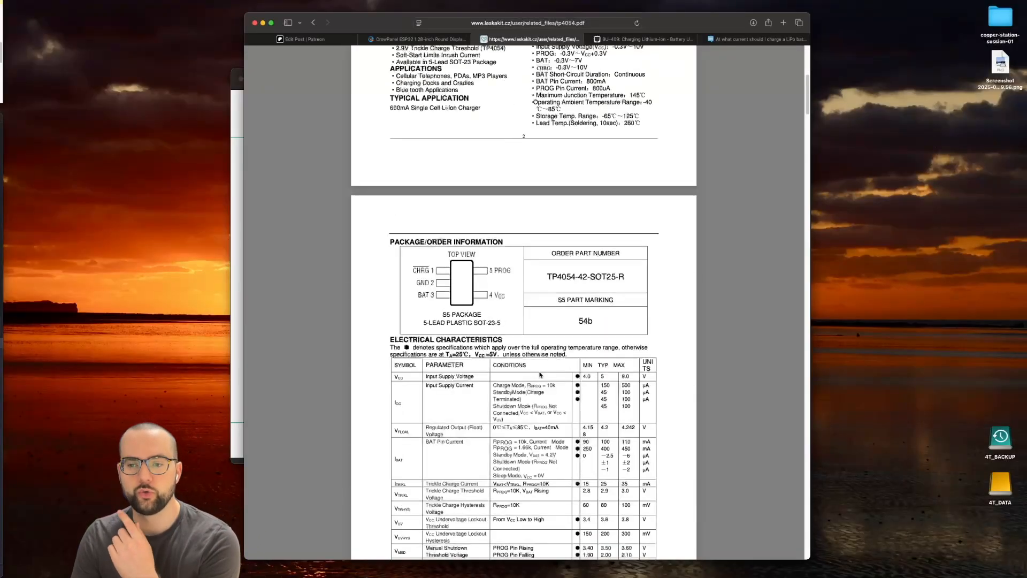
{"action": "scroll", "scroll_direction": "down", "scroll_amount": 3}
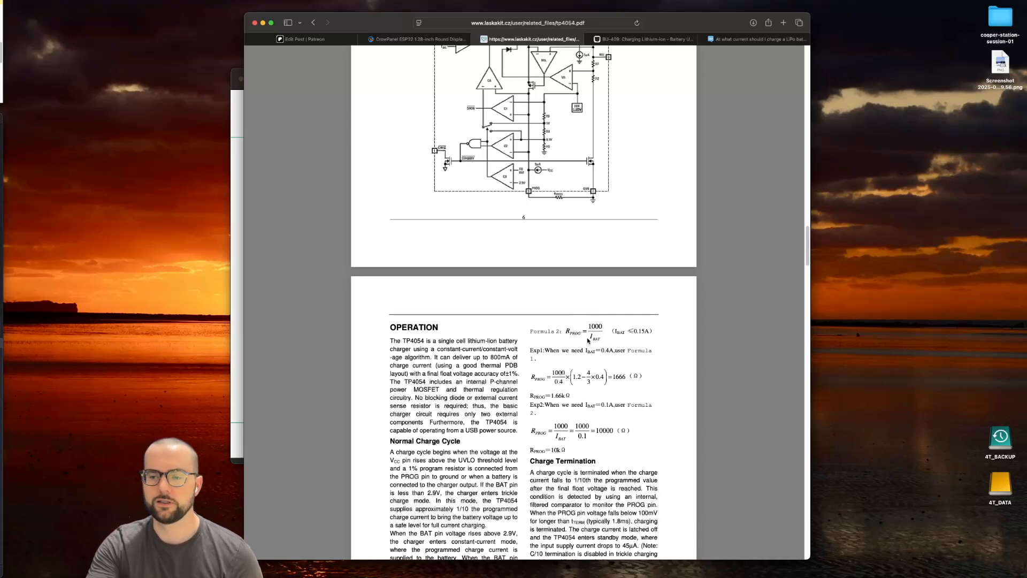
{"action": "mouse_move", "coordinate": [591, 337]}
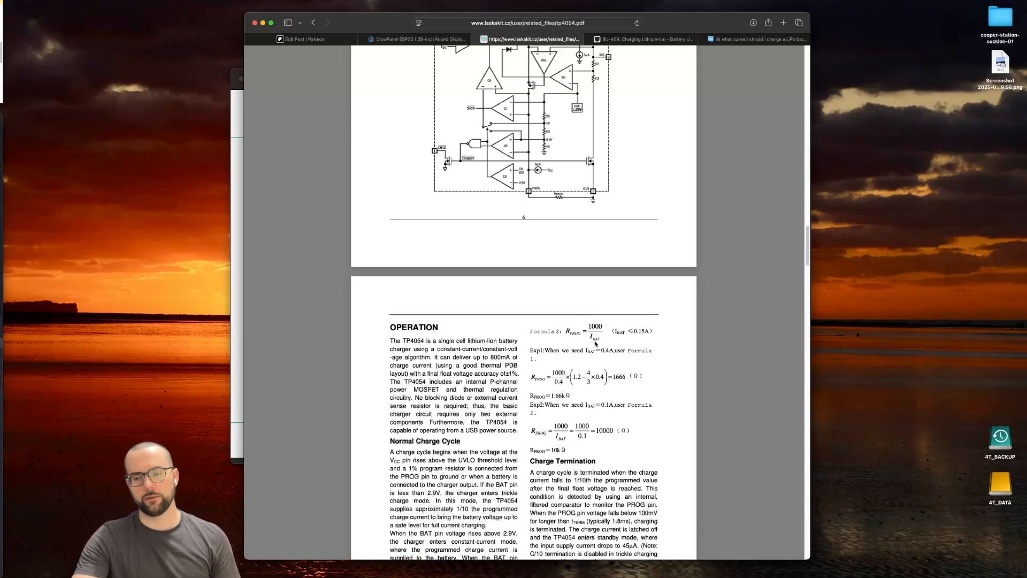
{"action": "mouse_move", "coordinate": [599, 340]}
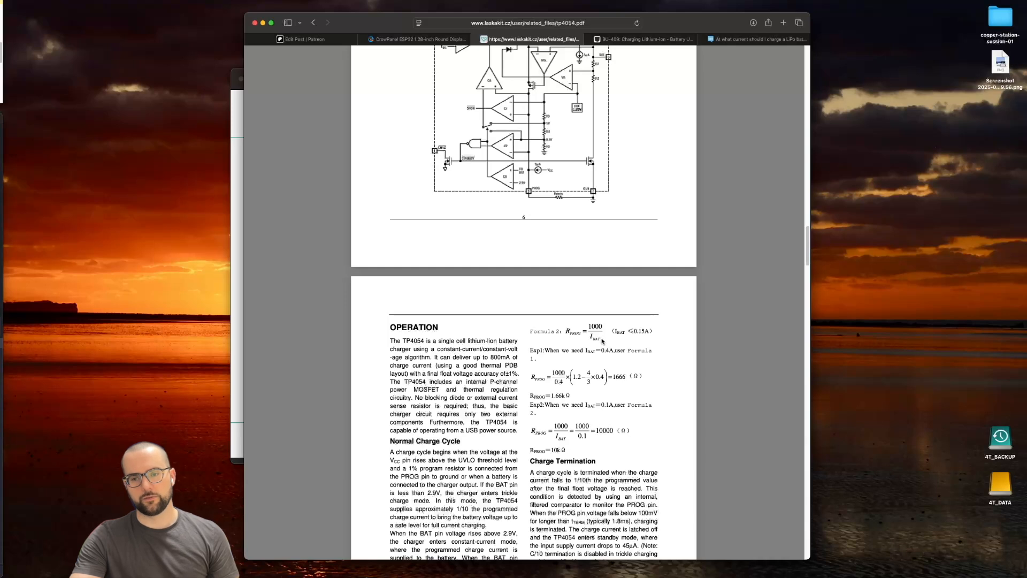
{"action": "mouse_move", "coordinate": [596, 341]}
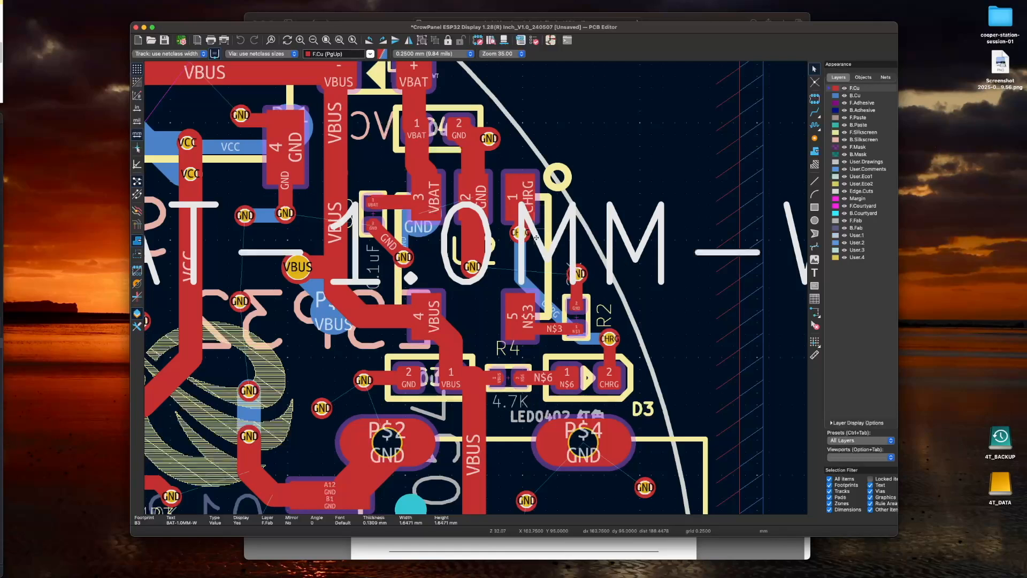
Select resistor R2 beside charger U2 to read its 2K value in the status bar.
{"action": "left_click", "coordinate": [472, 232]}
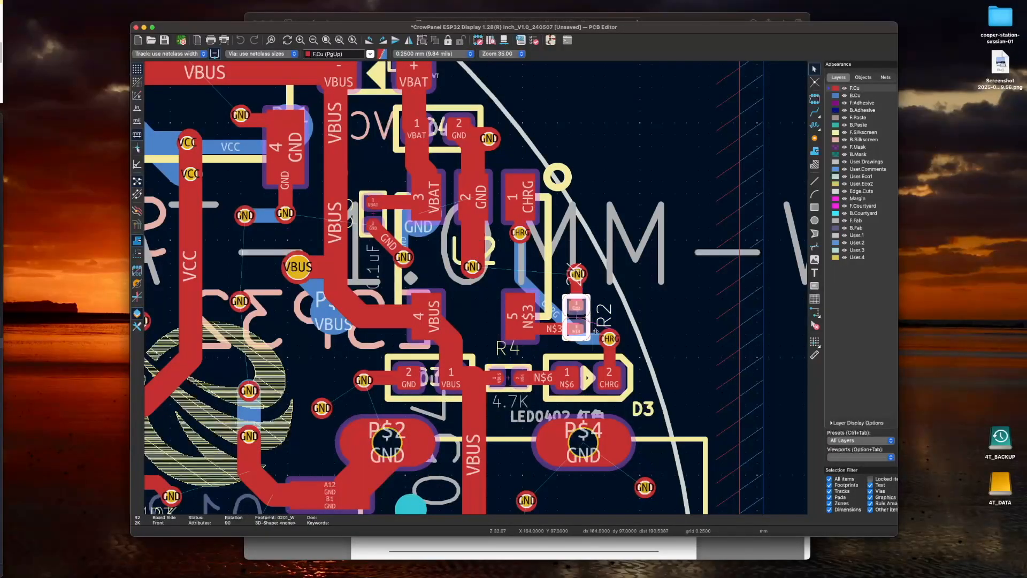
{"action": "mouse_move", "coordinate": [577, 321]}
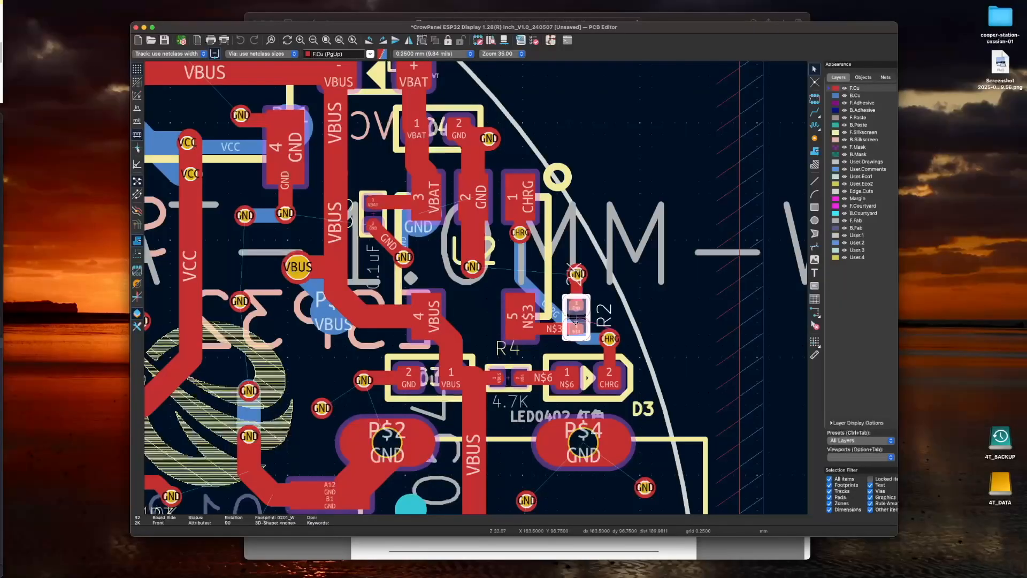
{"action": "mouse_move", "coordinate": [595, 288]}
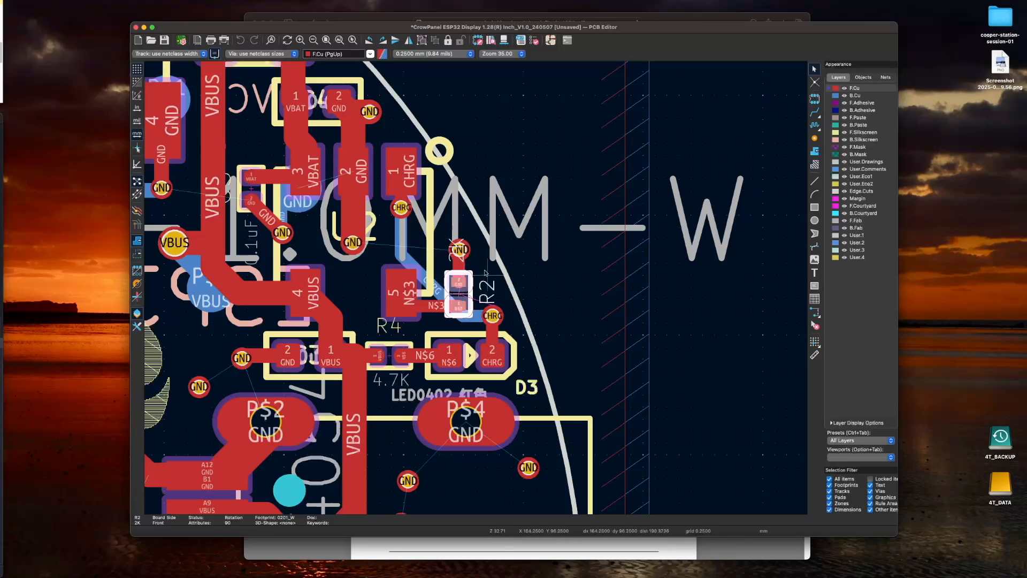
{"action": "mouse_move", "coordinate": [463, 229]}
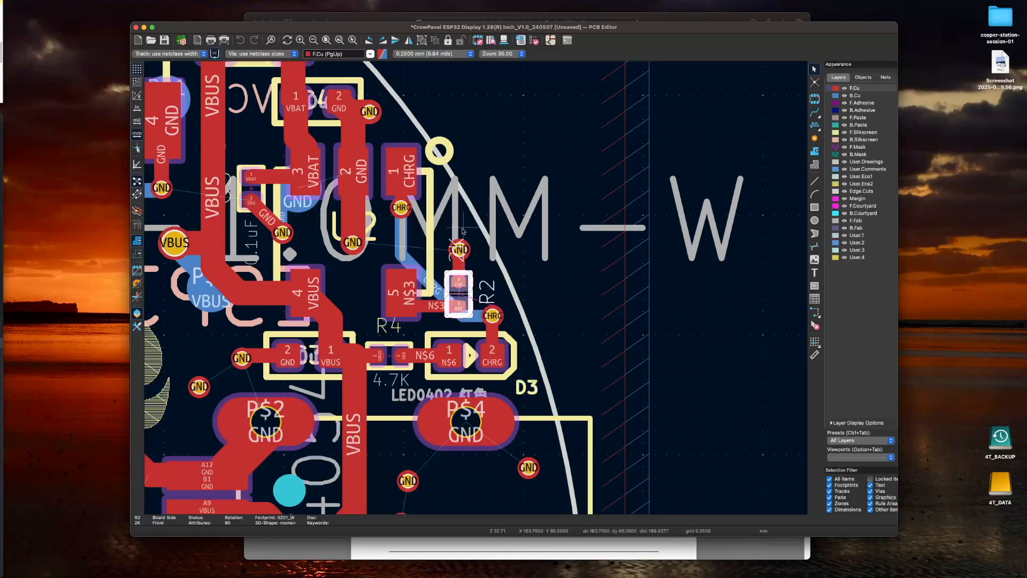
{"action": "mouse_move", "coordinate": [462, 311]}
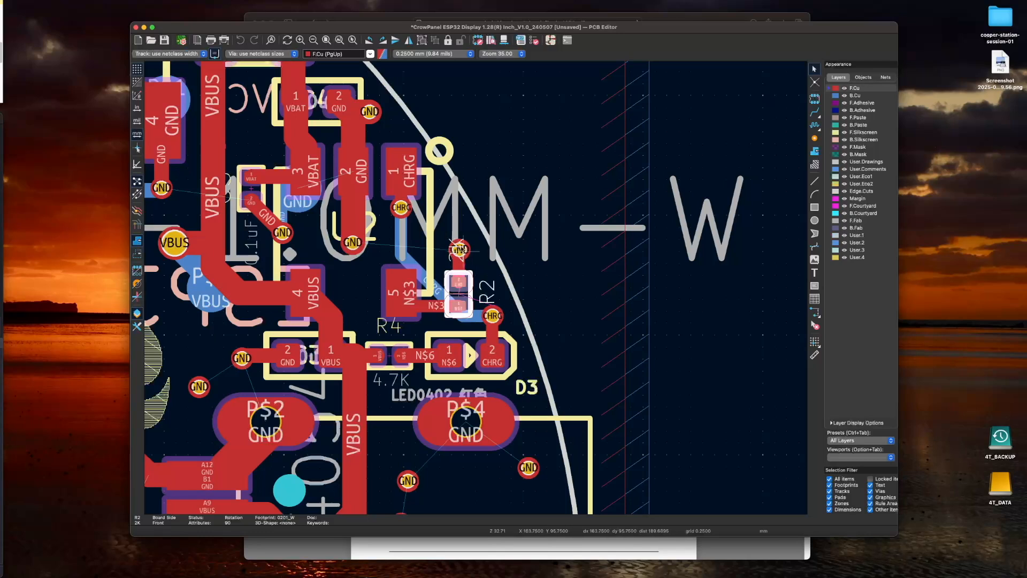
{"action": "mouse_move", "coordinate": [460, 262]}
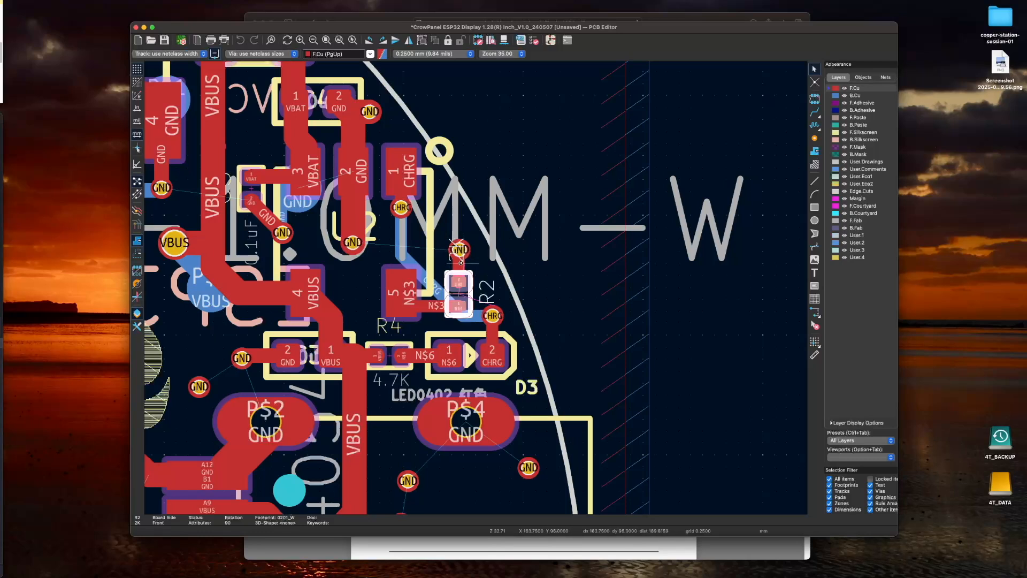
{"action": "mouse_move", "coordinate": [459, 261]}
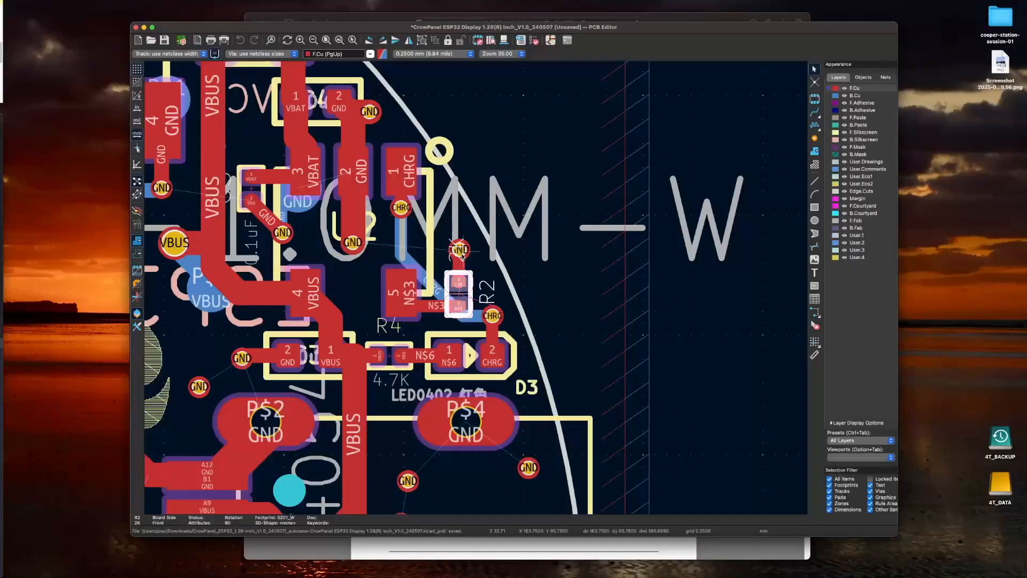
{"action": "mouse_move", "coordinate": [415, 333]}
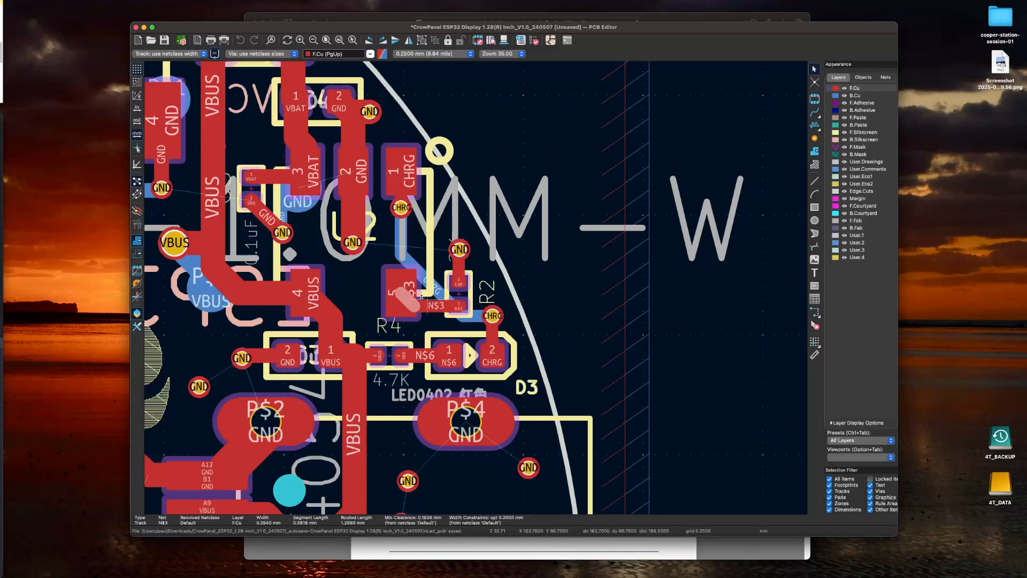
{"action": "mouse_move", "coordinate": [459, 312]}
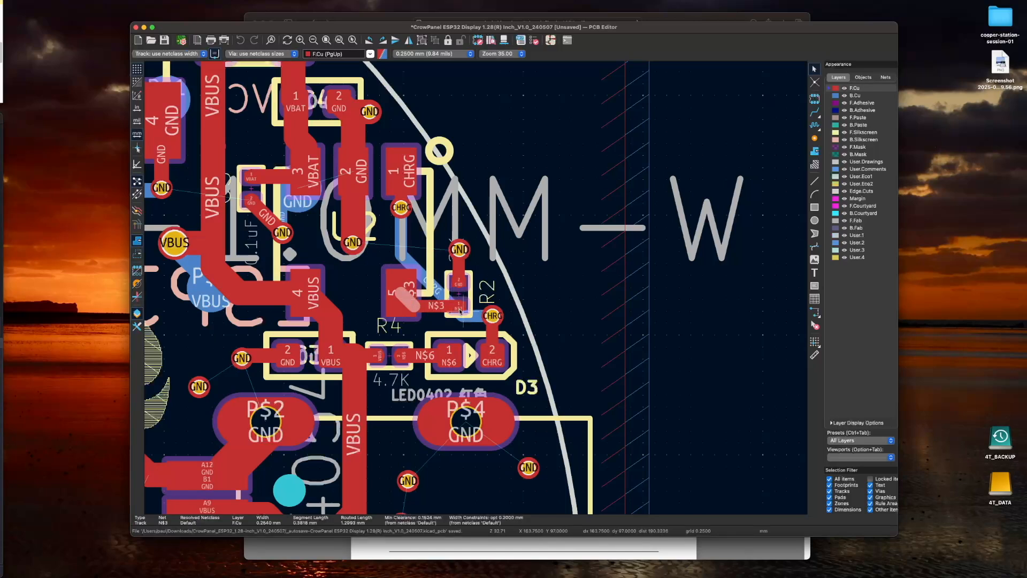
{"action": "mouse_move", "coordinate": [451, 283]}
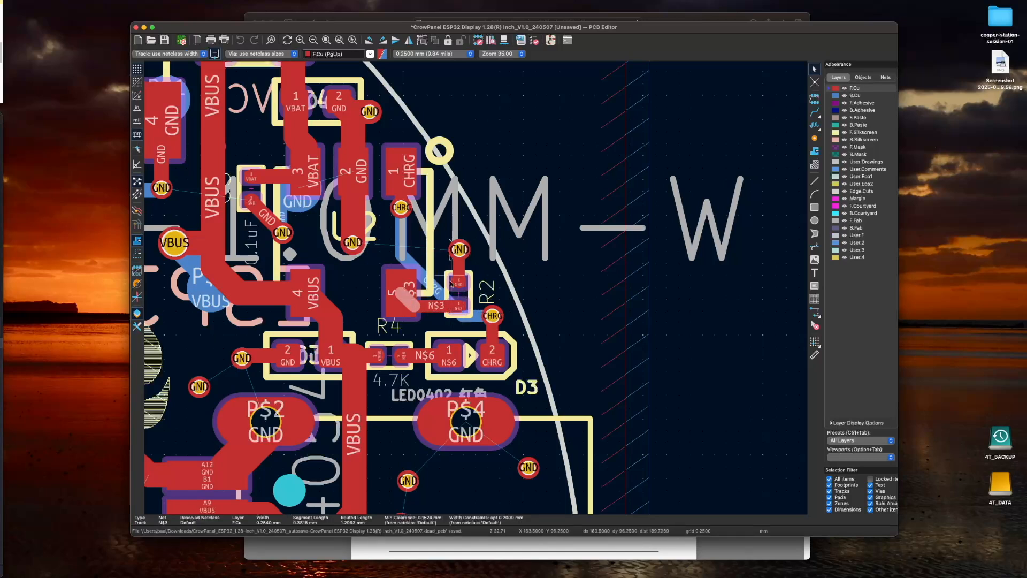
{"action": "mouse_move", "coordinate": [456, 268]}
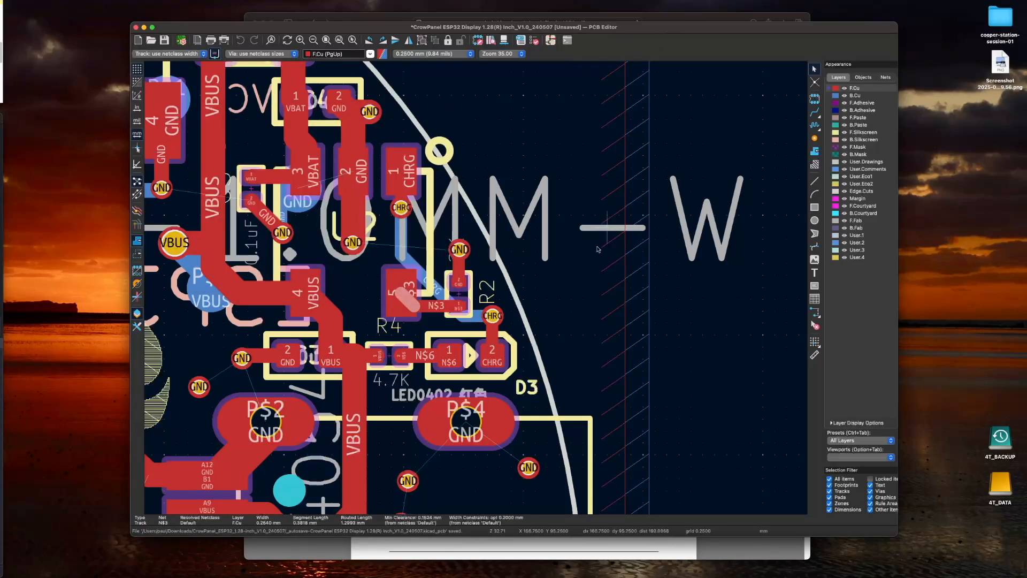
{"action": "mouse_move", "coordinate": [593, 255]}
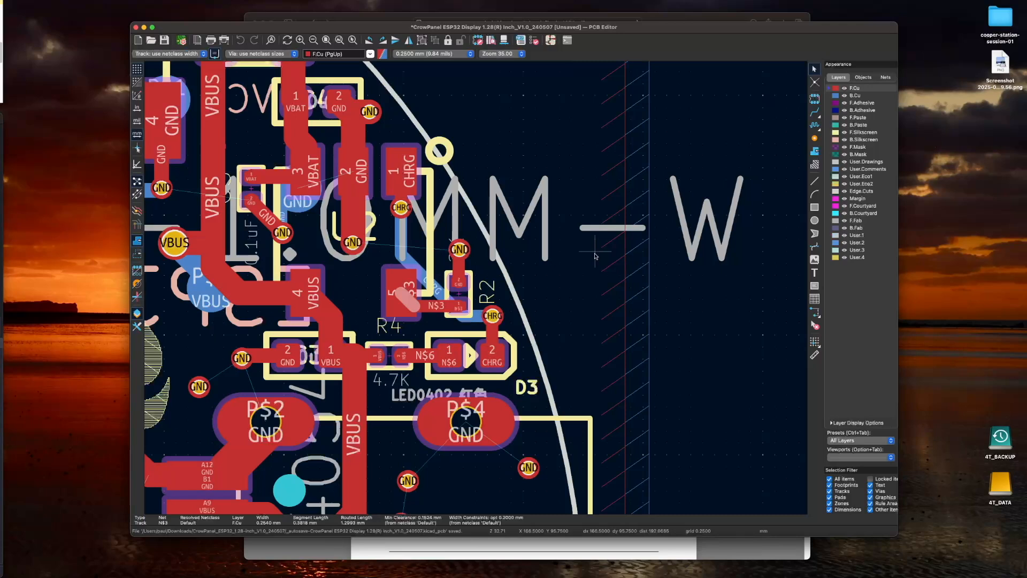